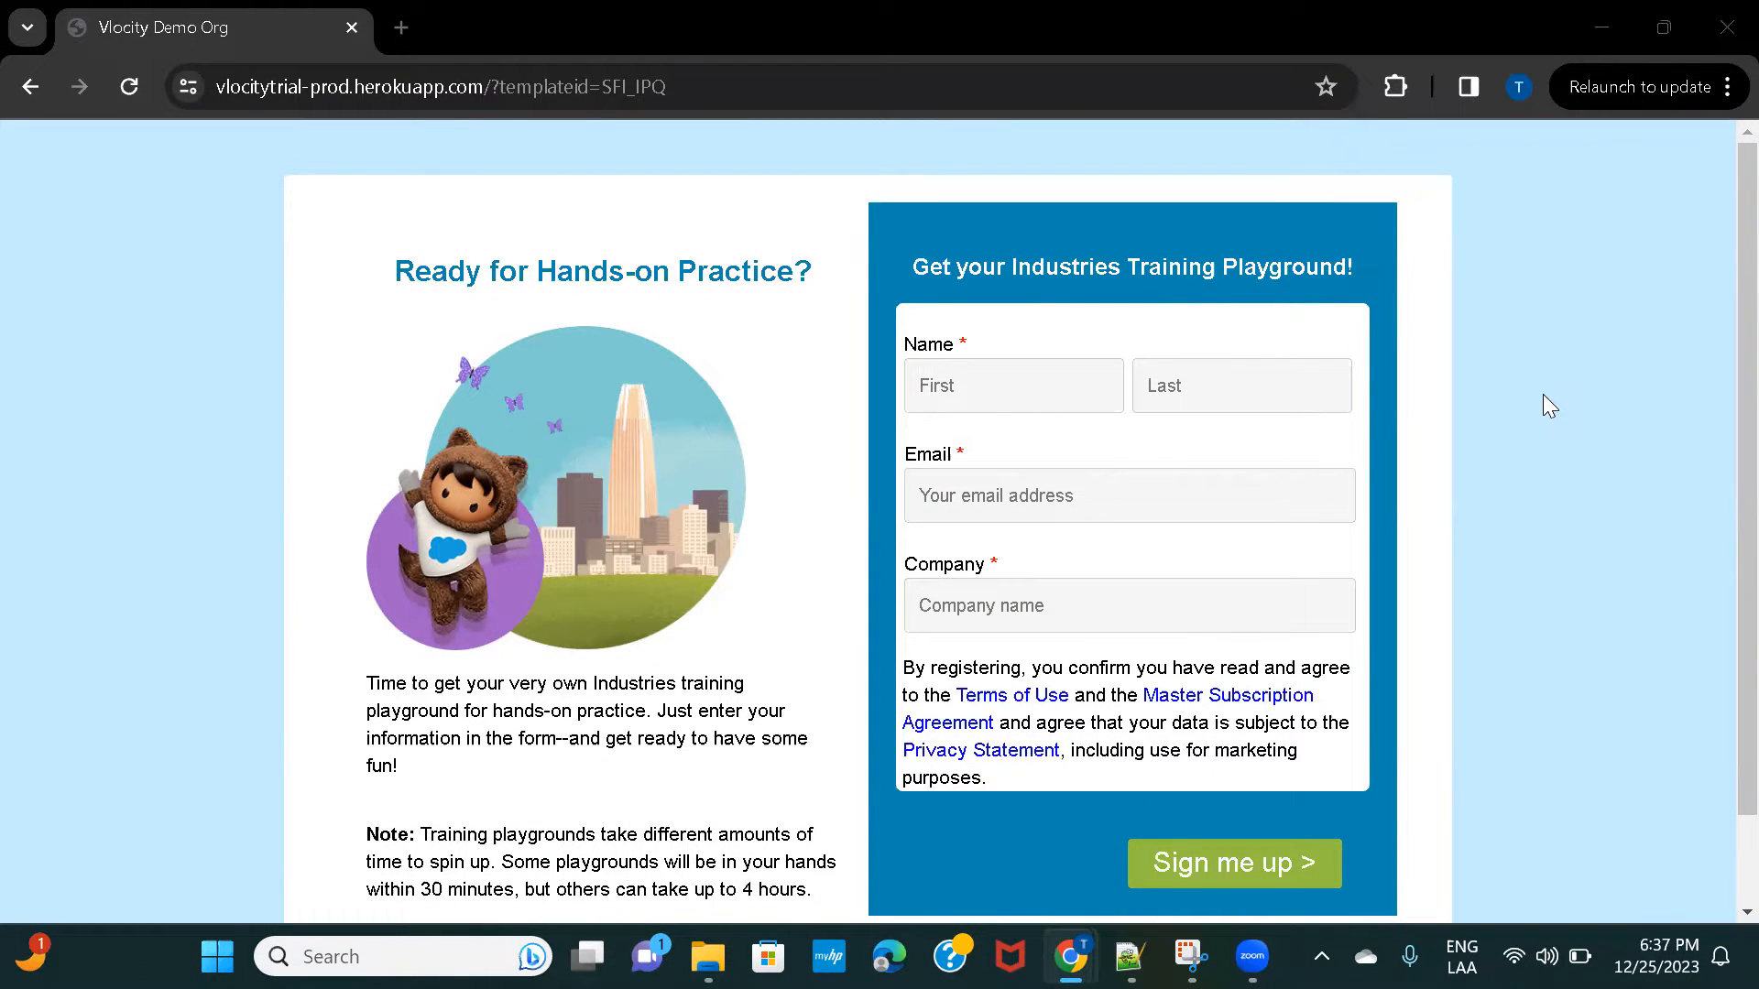
mouse_move(141, 157)
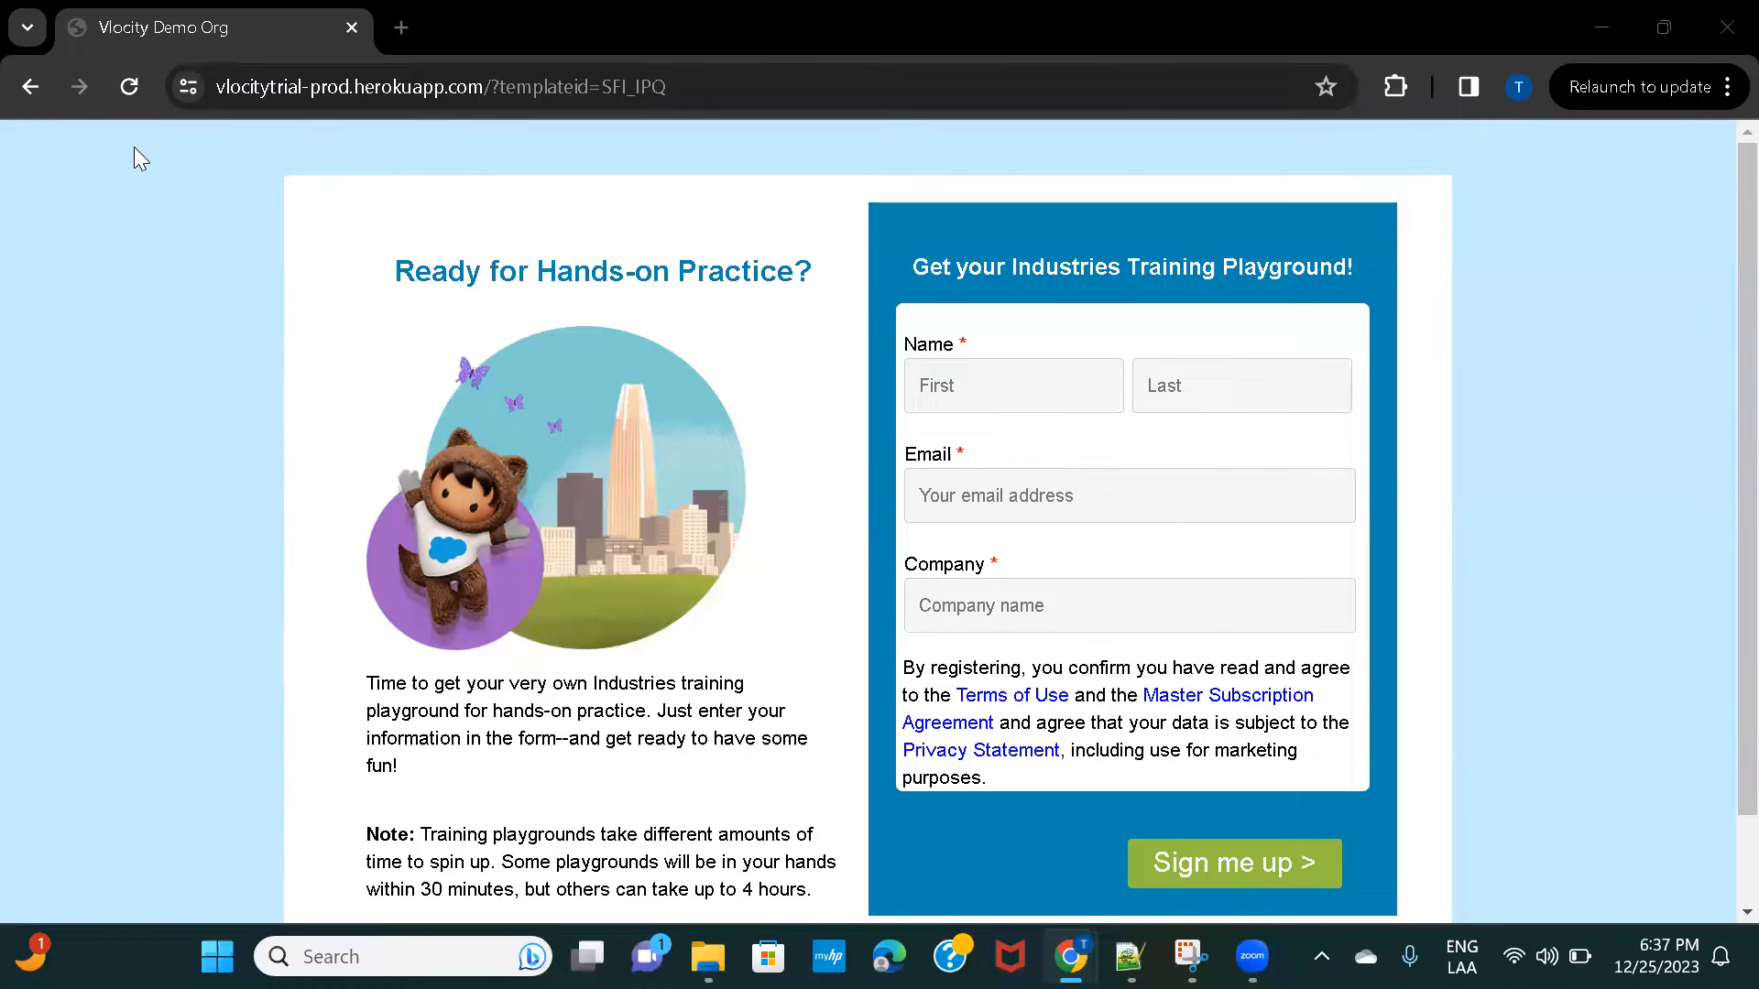
mouse_move(290, 118)
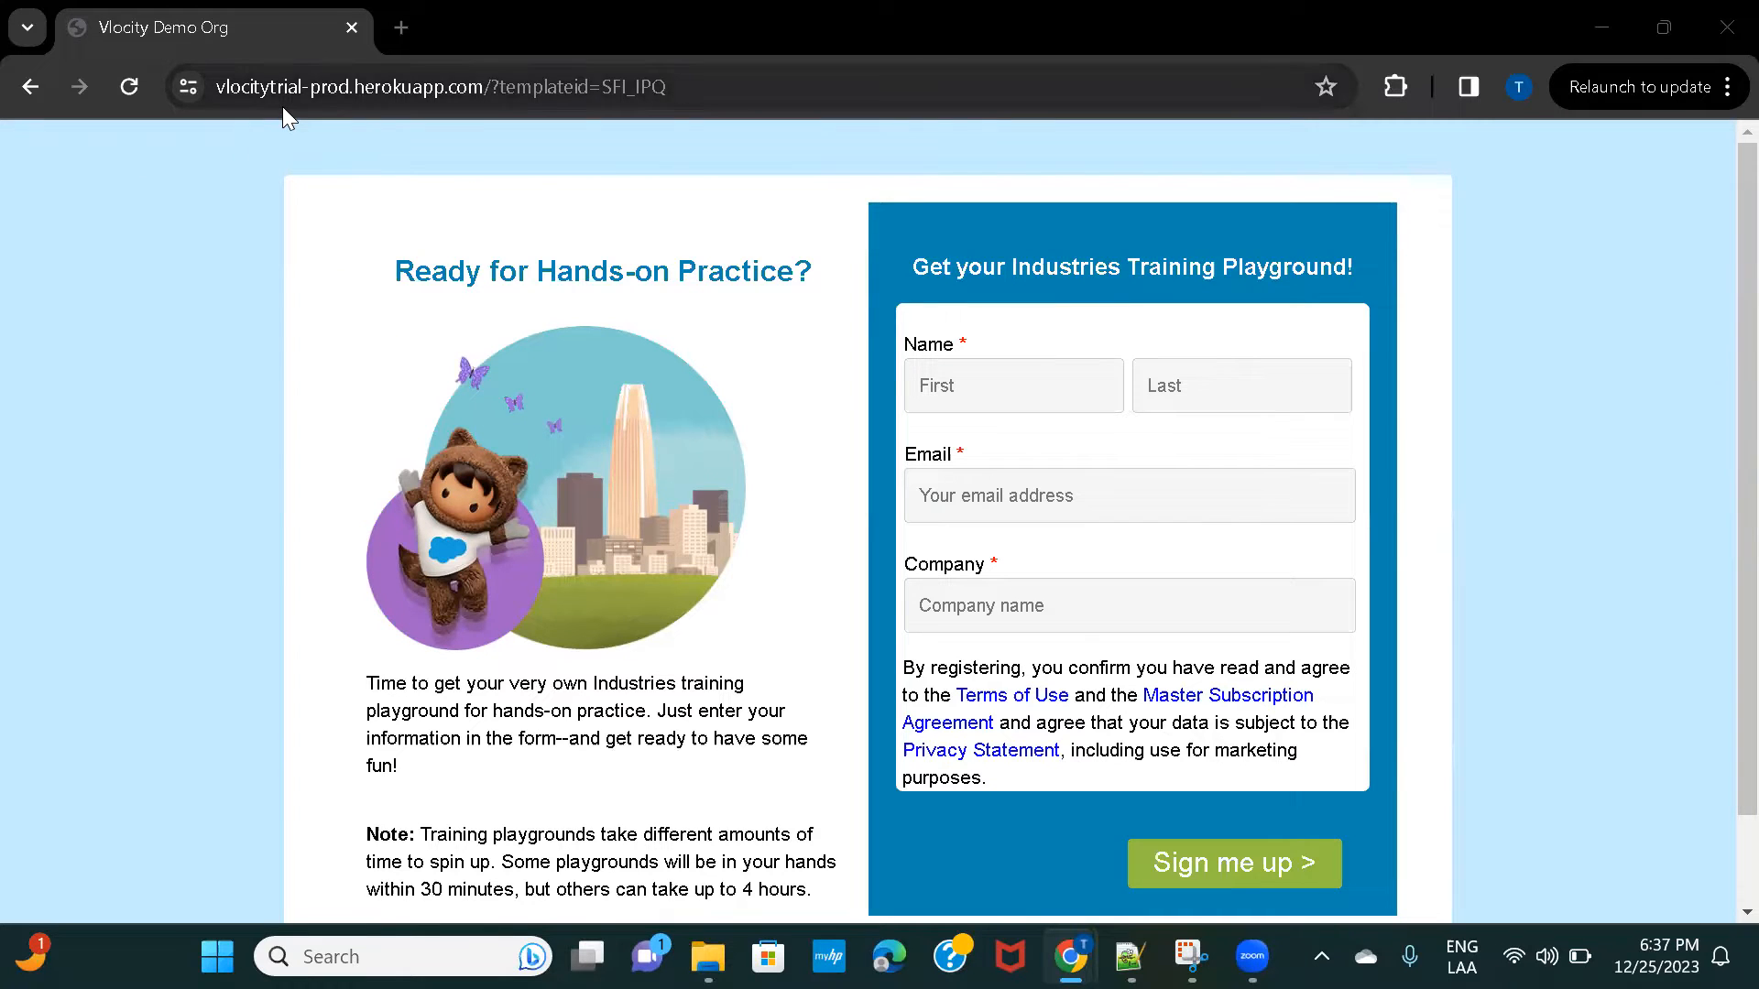
mouse_move(207, 258)
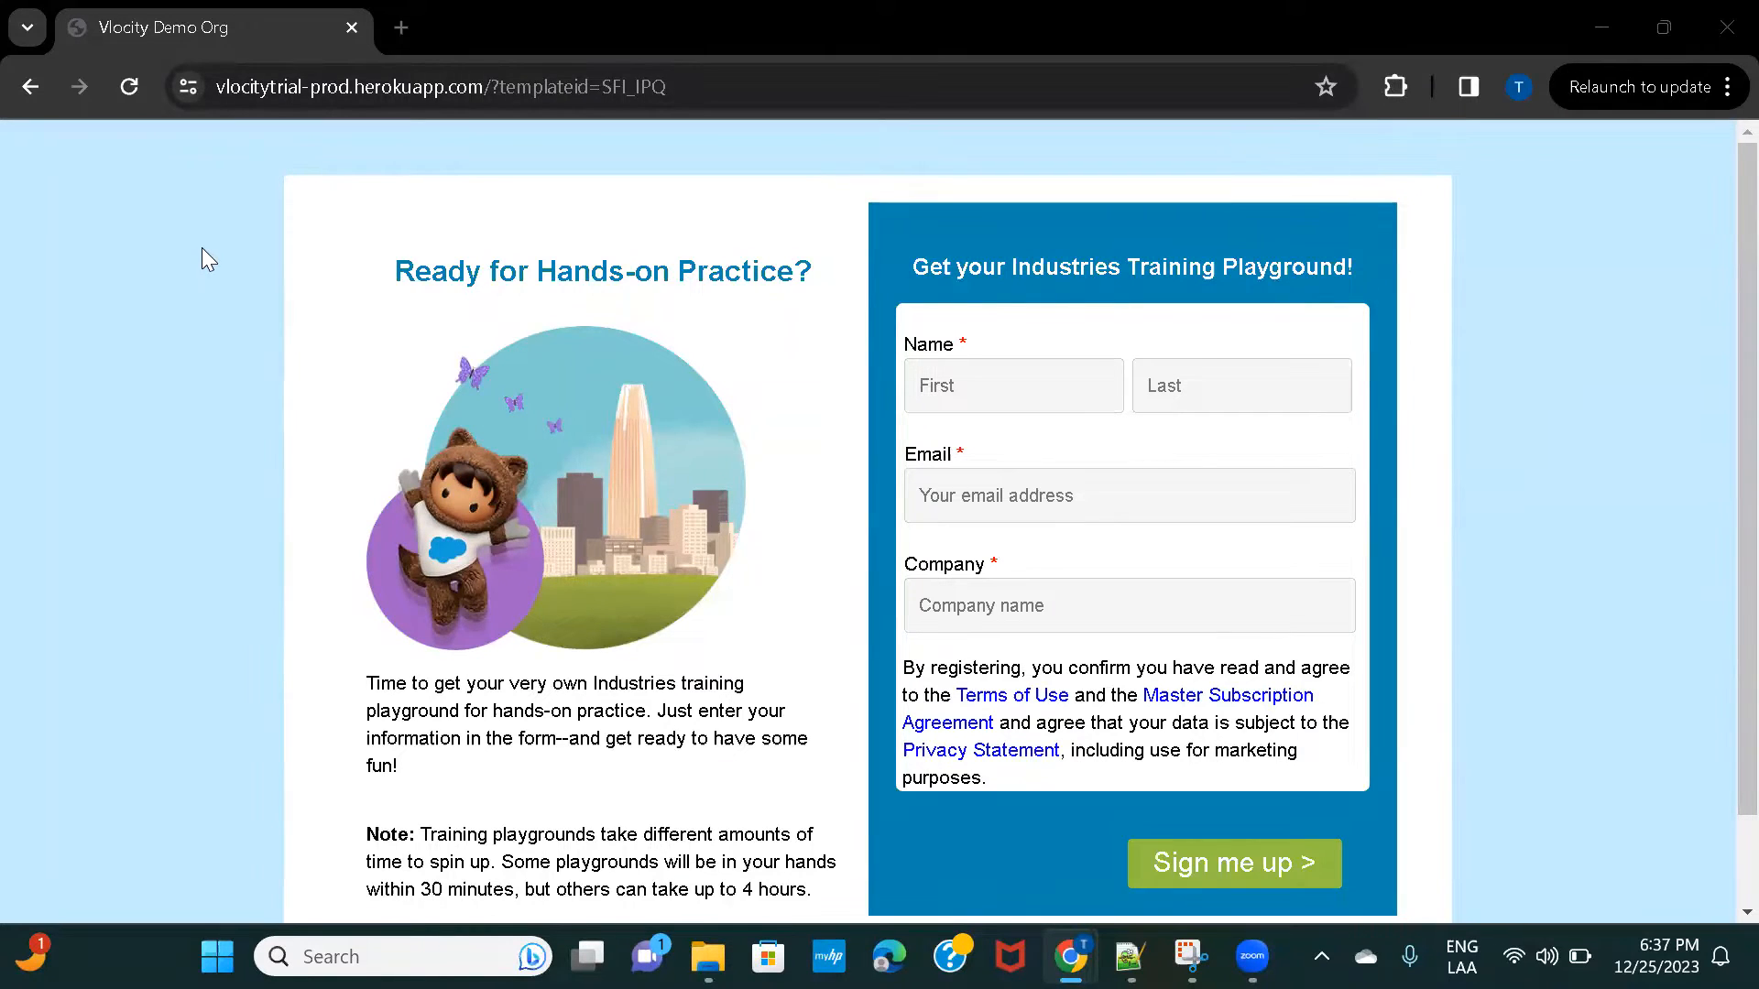
mouse_move(1191, 432)
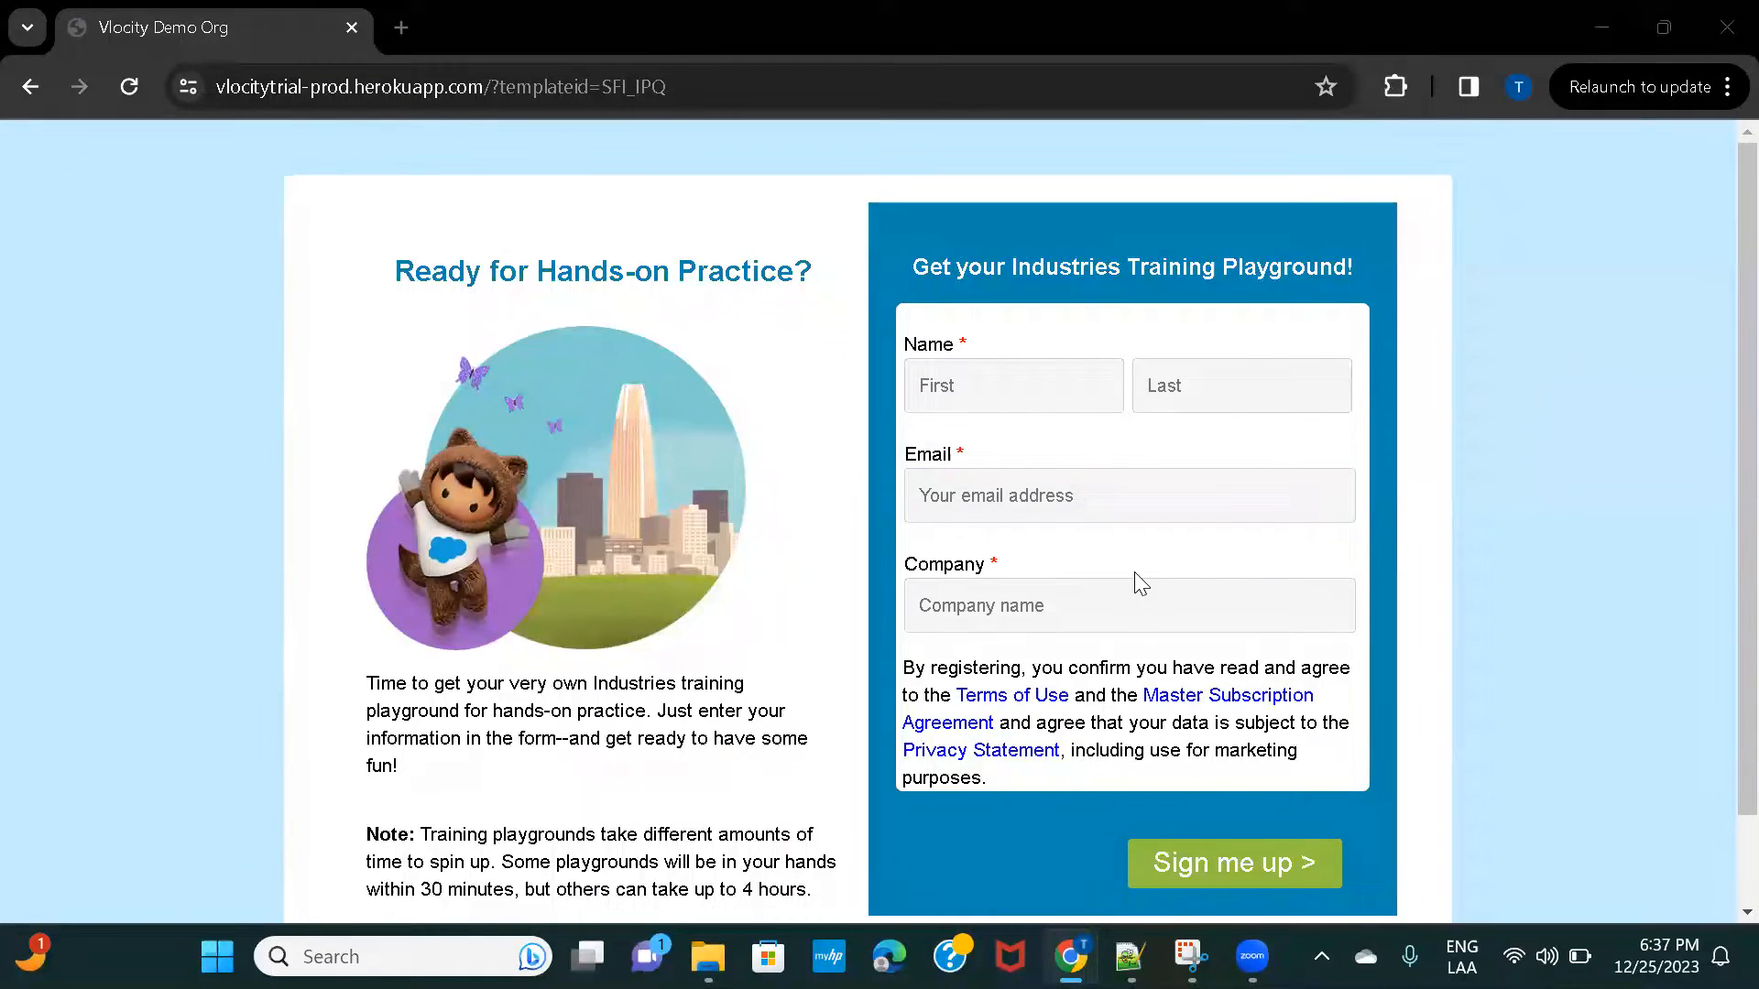
Enter the name SFDC Corp in the First and Last fields
click(1011, 385)
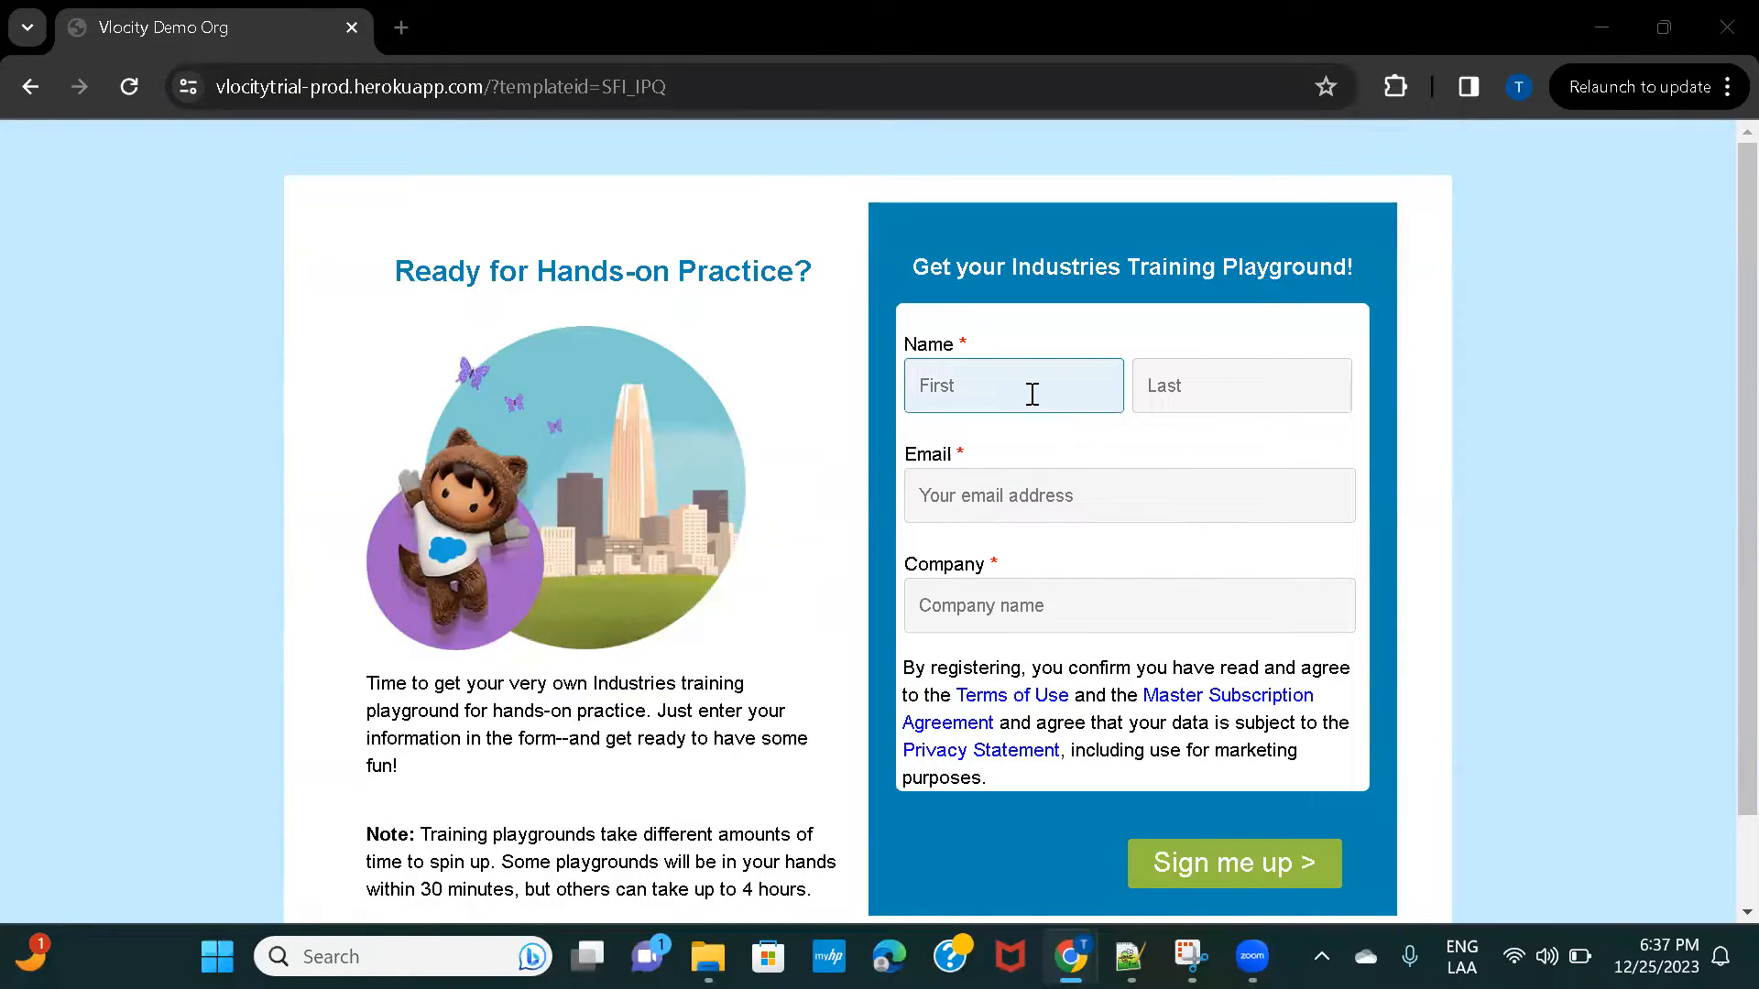
click(1011, 385)
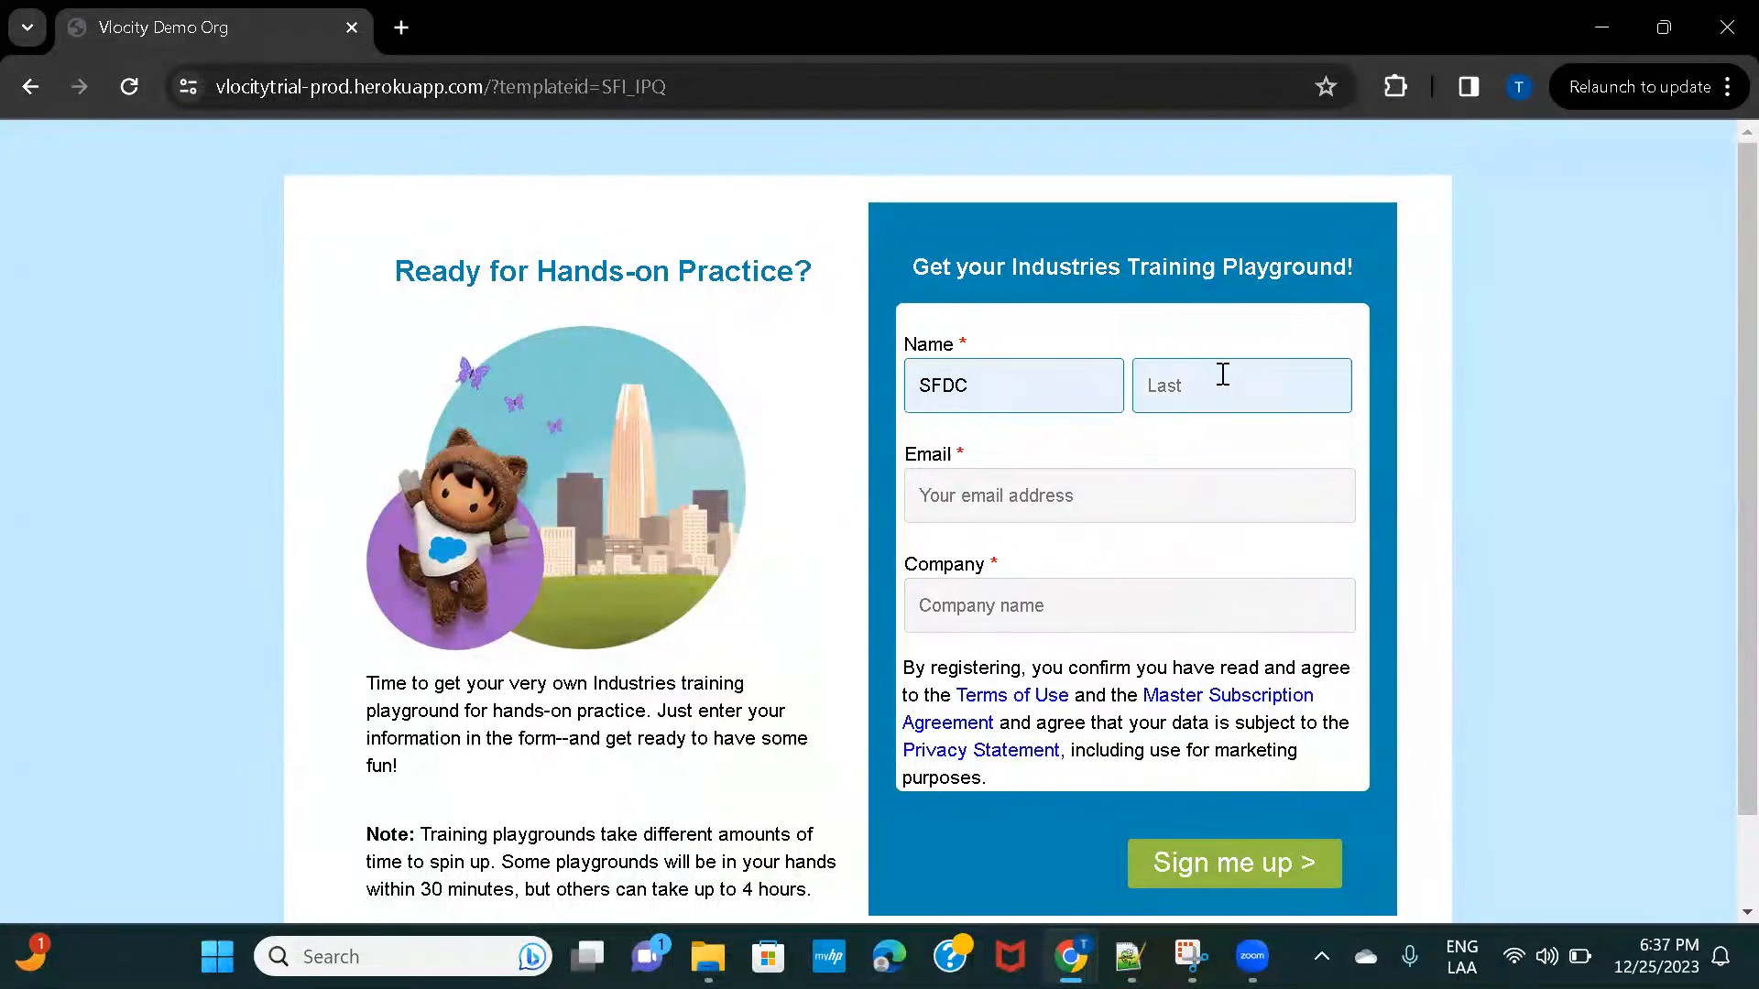
click(1240, 385)
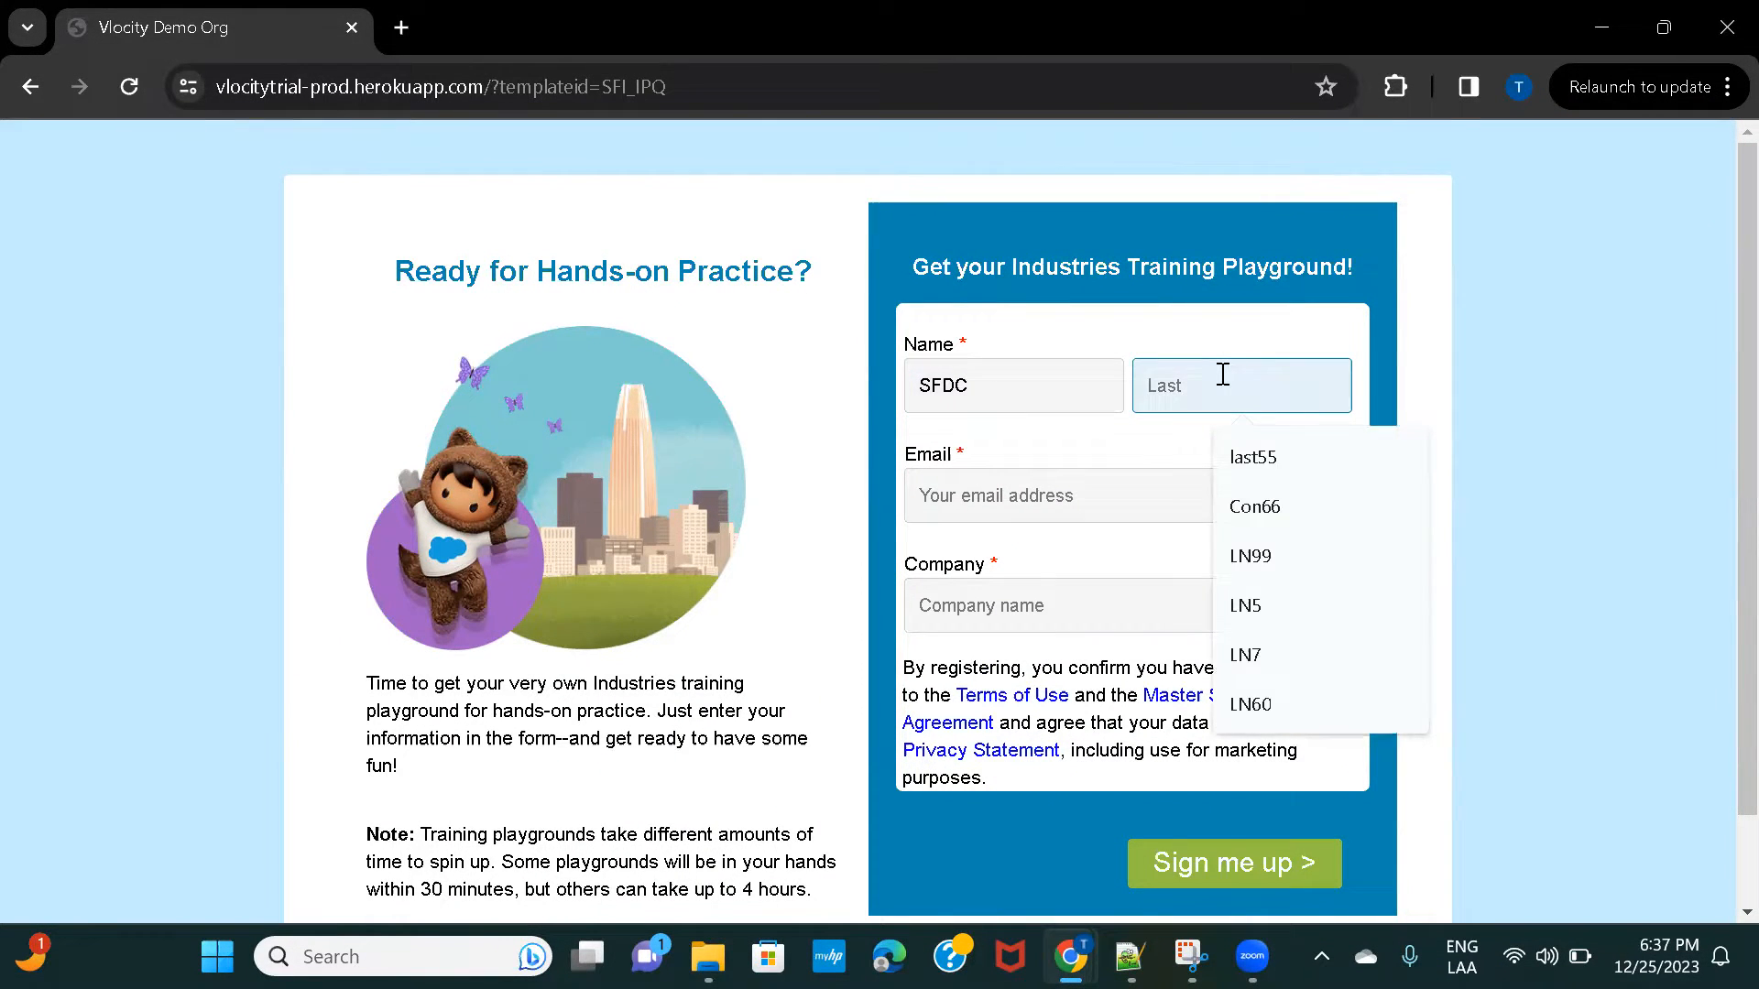
text(Corp)
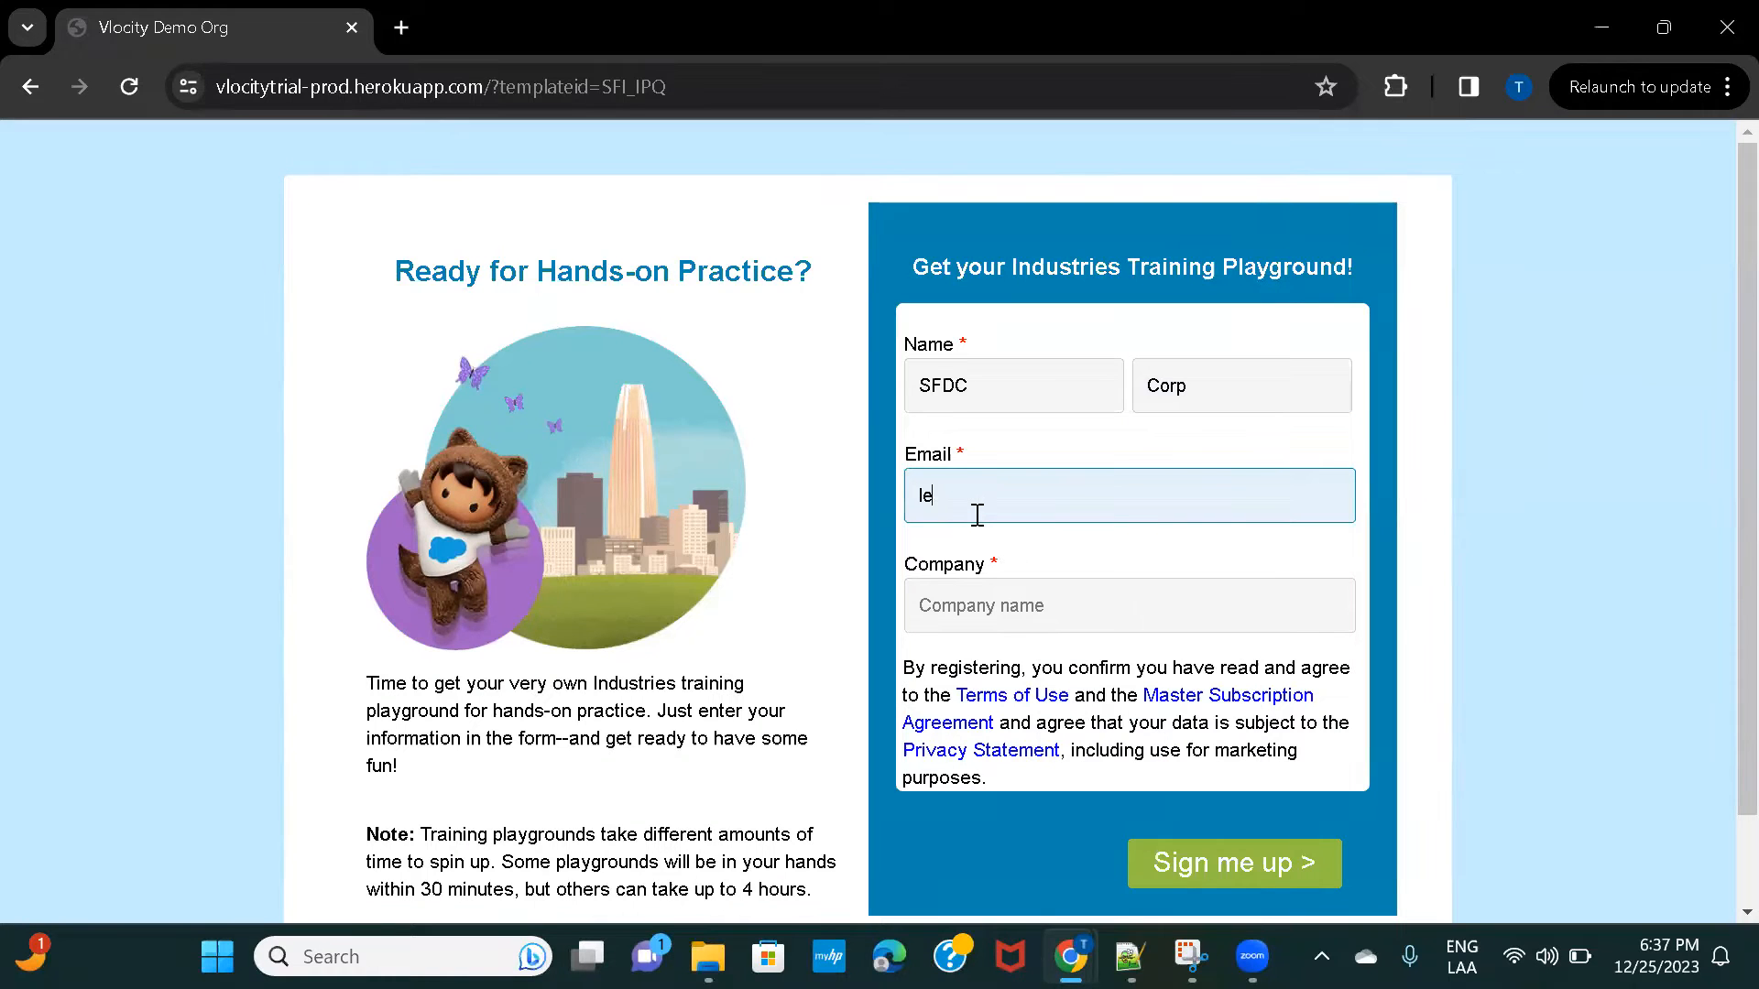
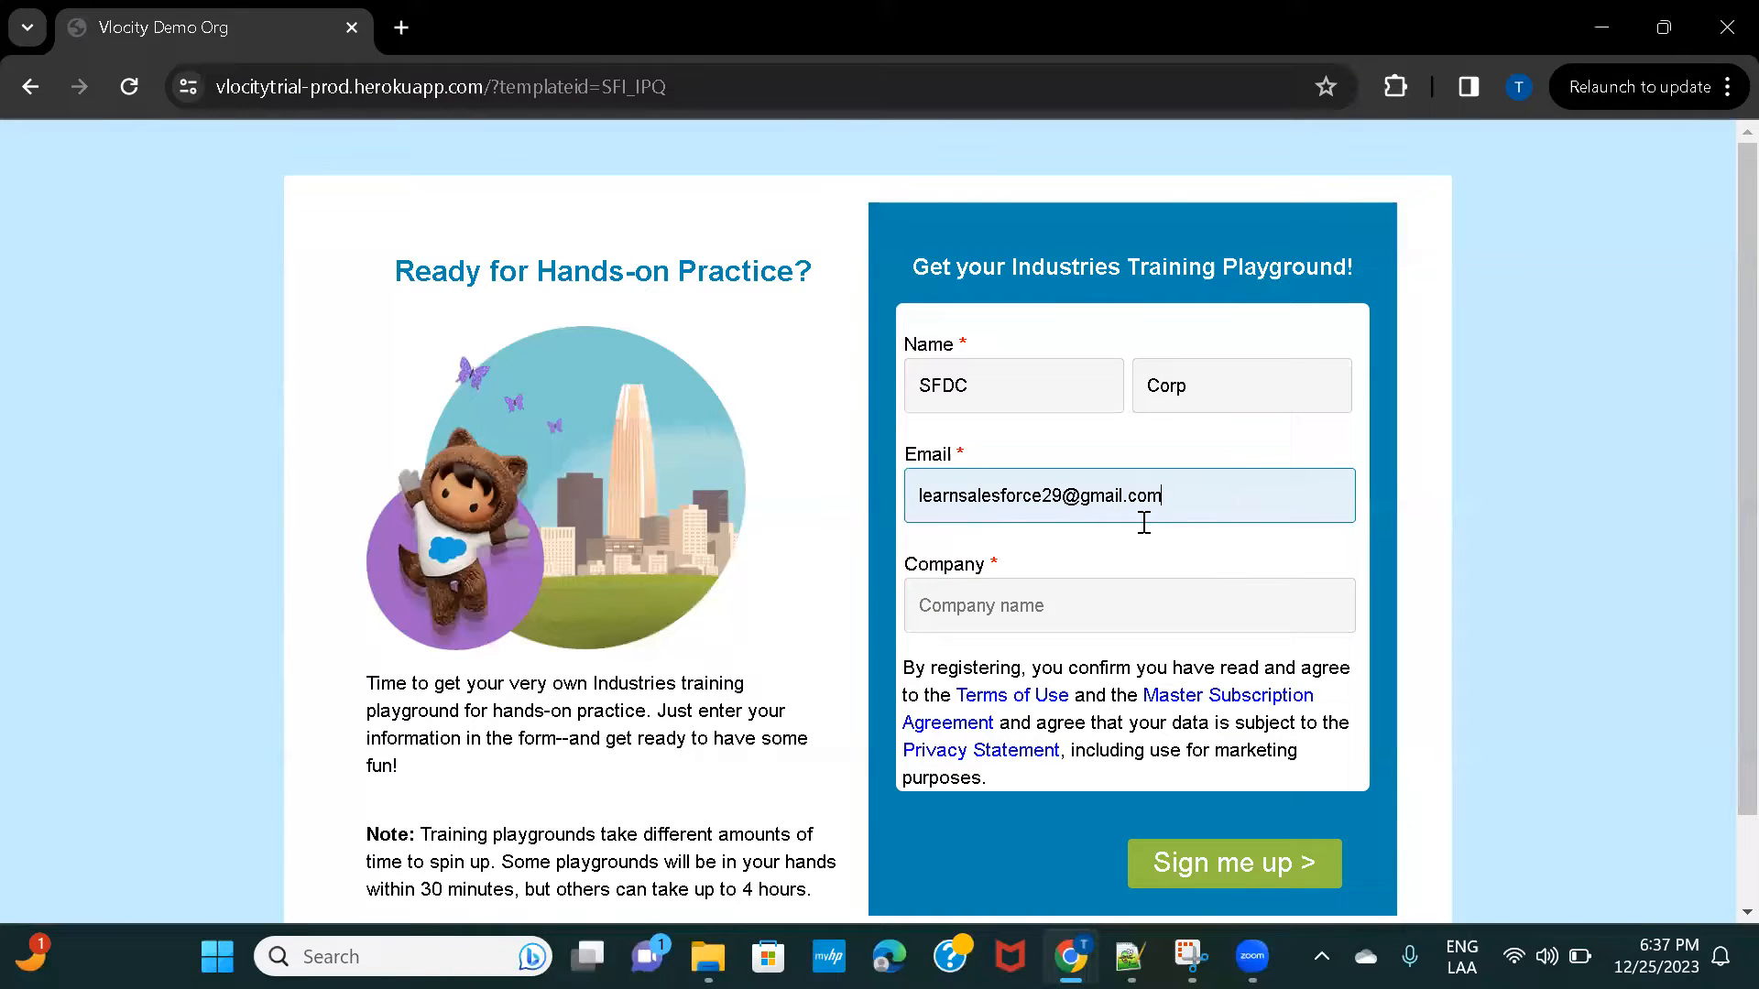
Enter the gmail email address and the company name SFDC Corp
mouse_move(1110, 571)
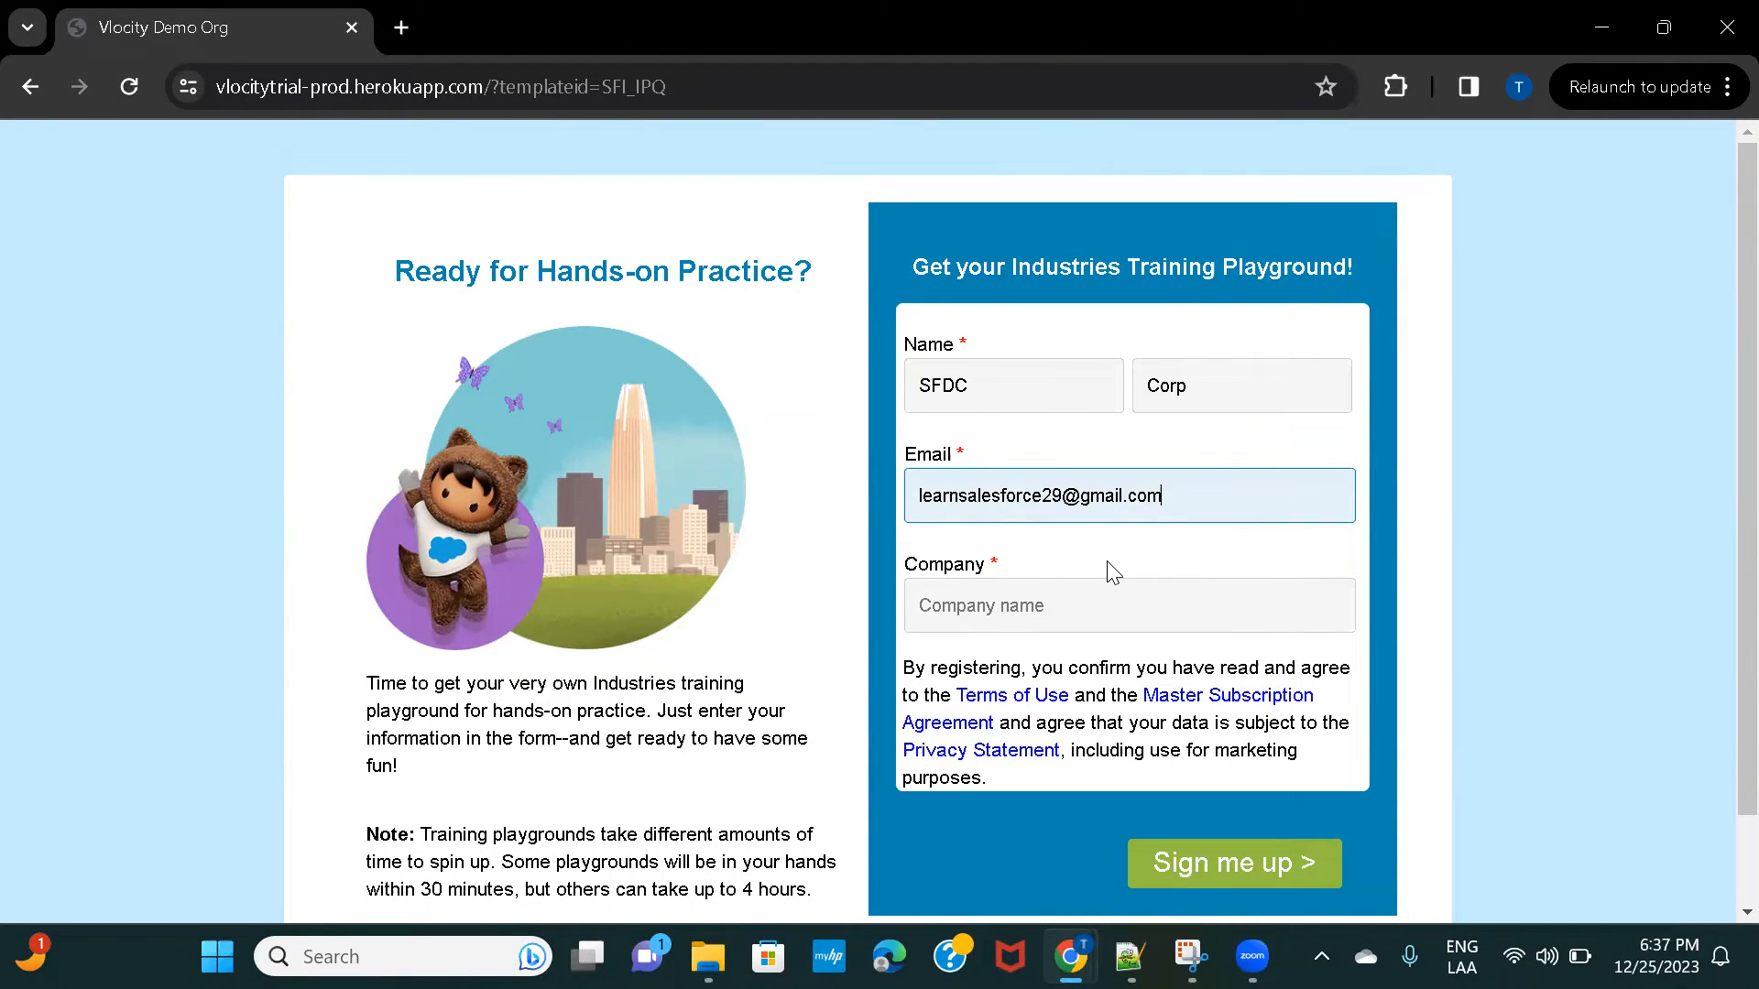
click(1129, 606)
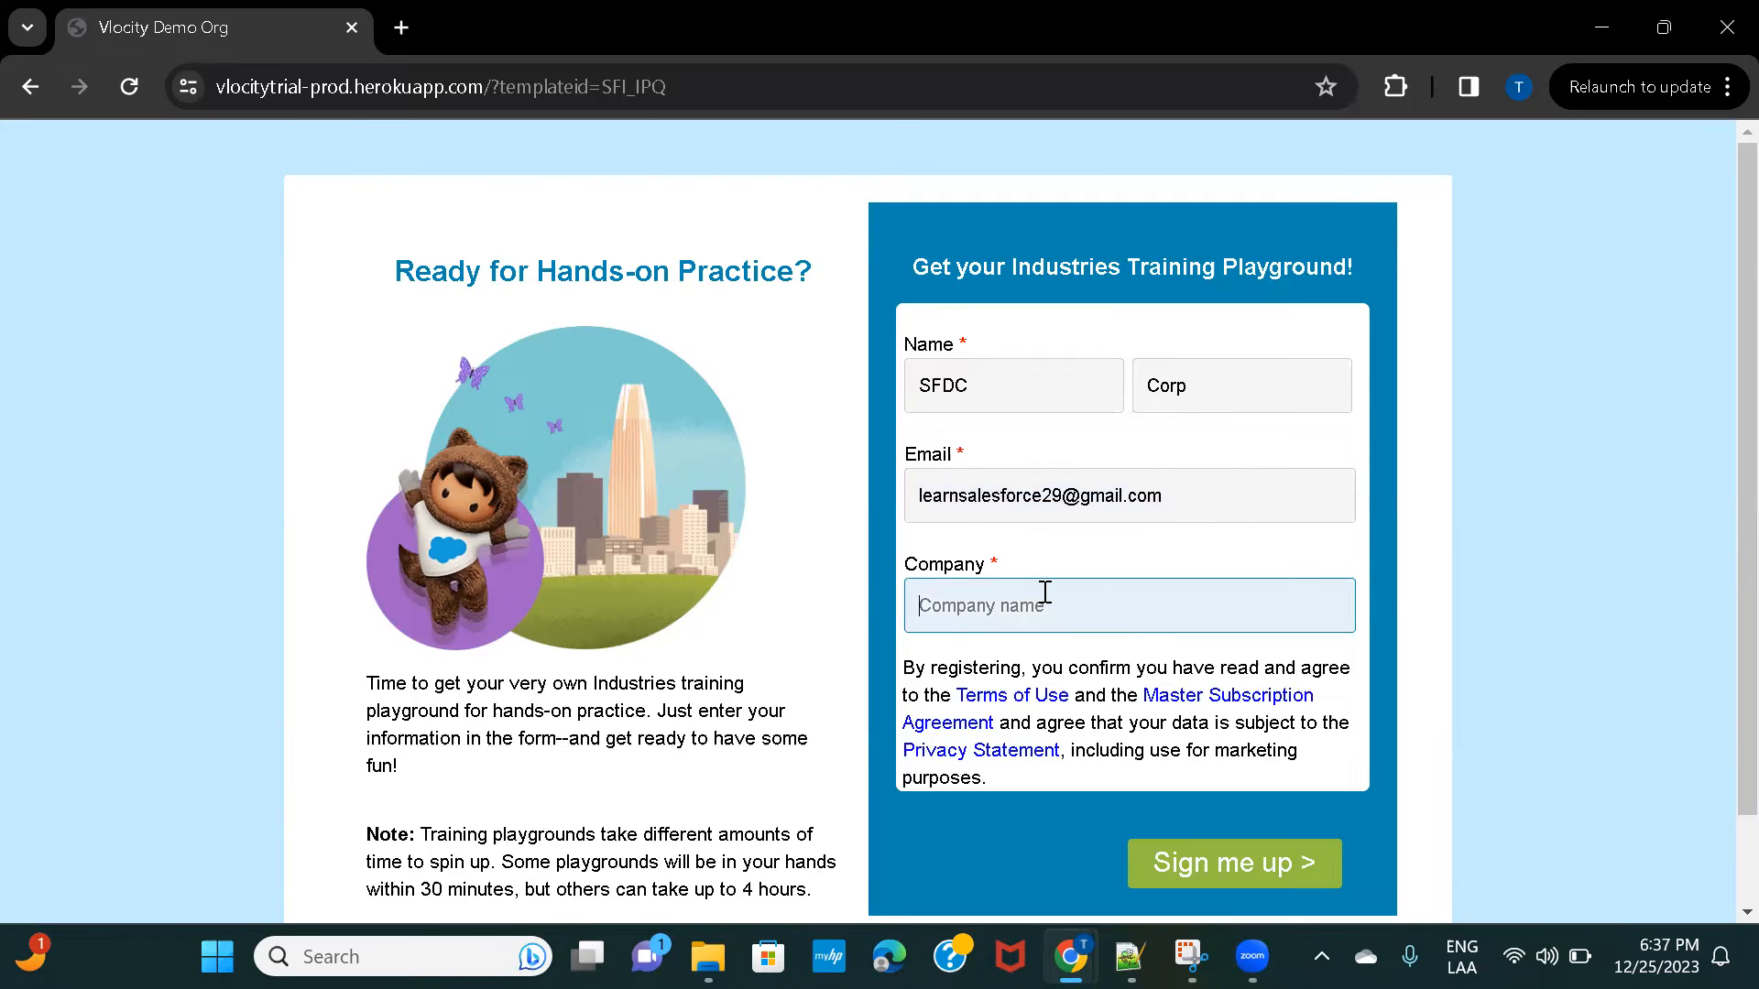
text(SFDC Corp)
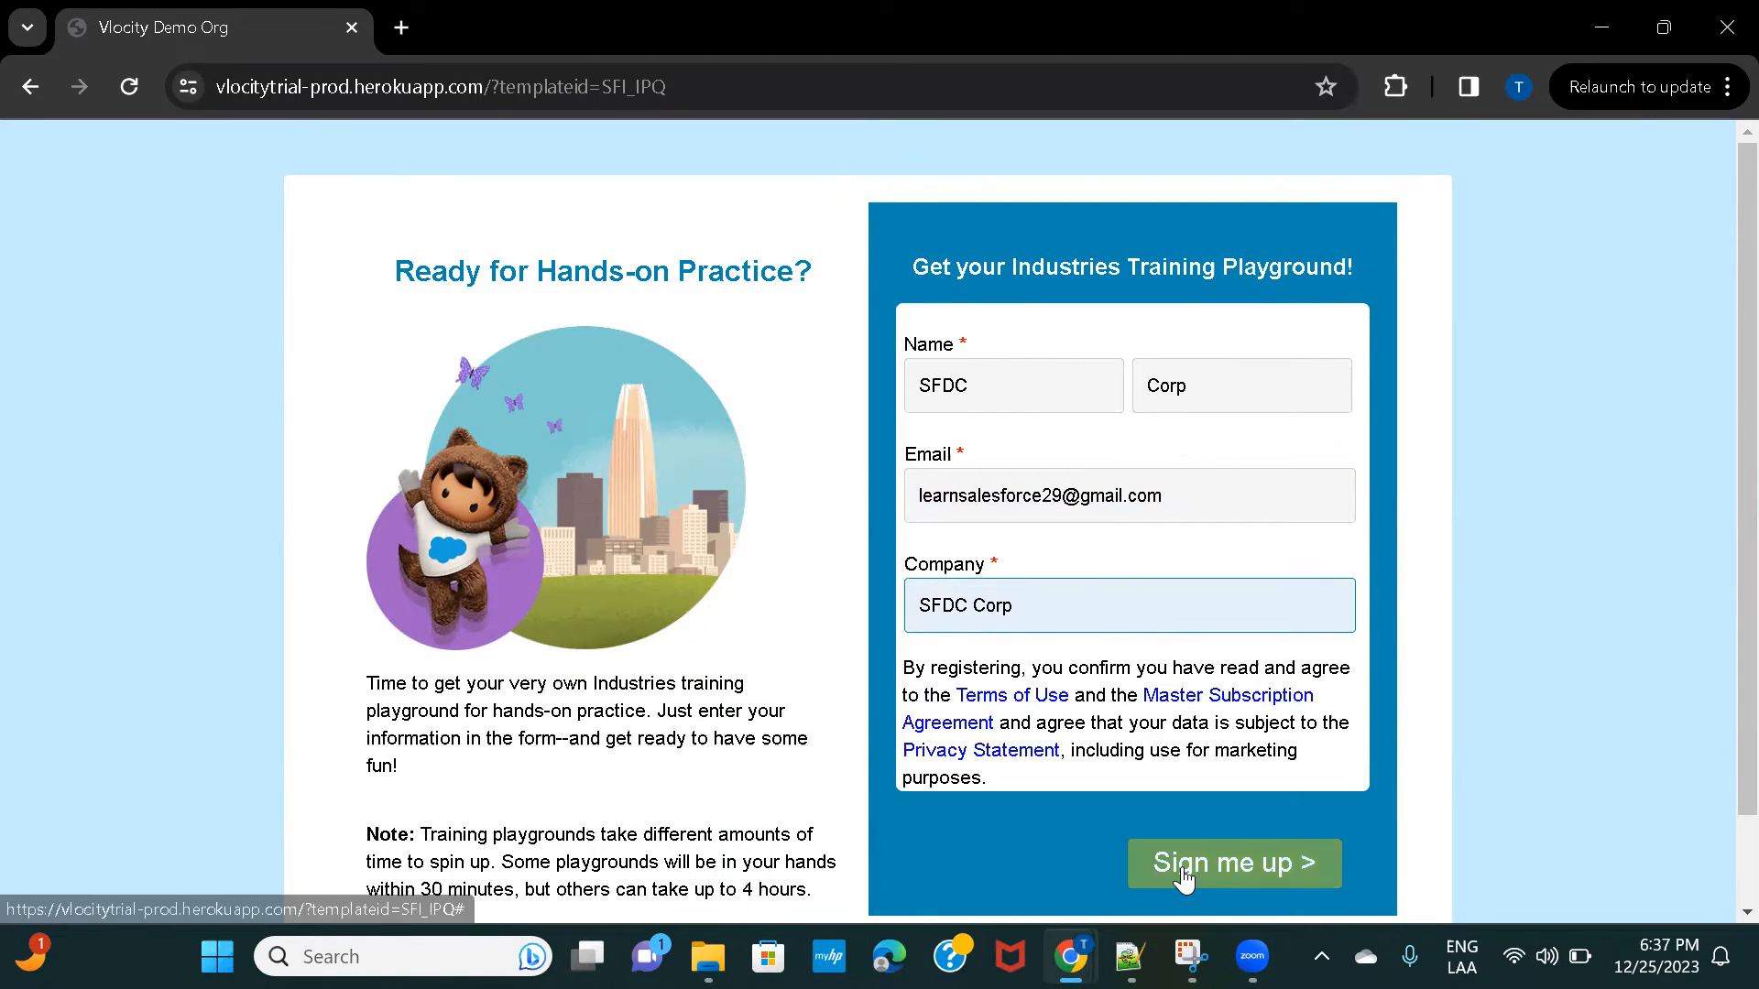
Submit the form with 'Sign me up' so the 'Almost there...' confirmation appears
click(1233, 863)
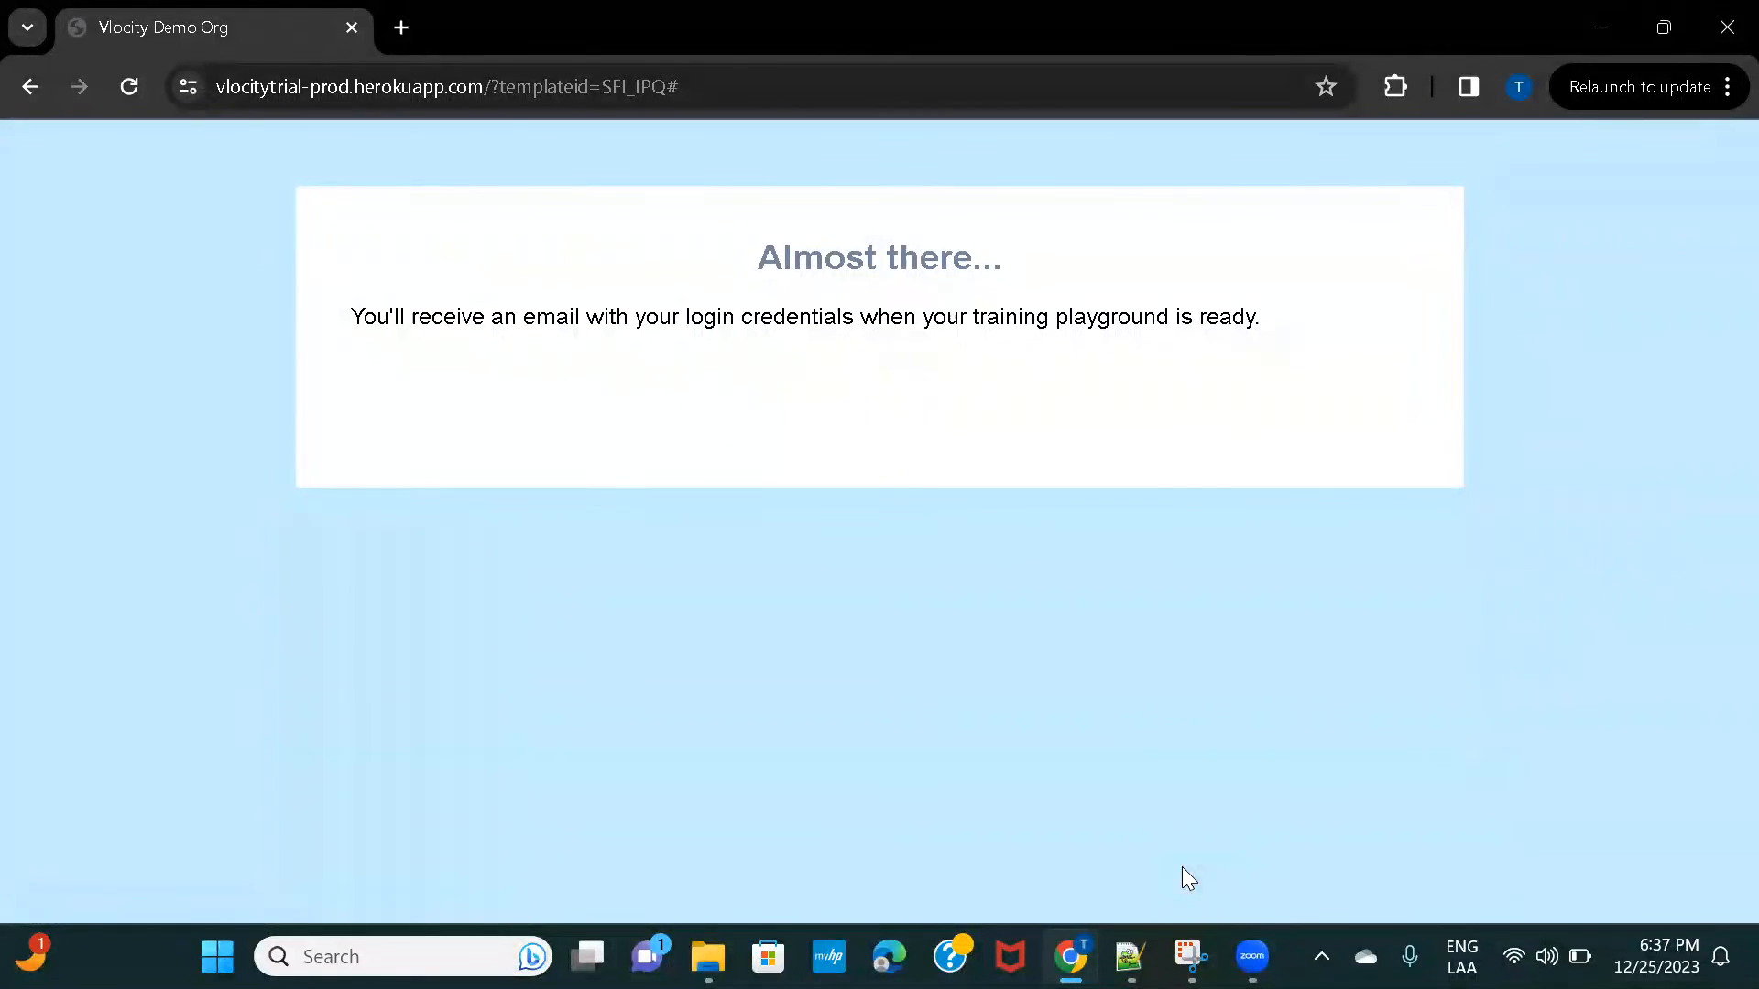
mouse_move(1034, 496)
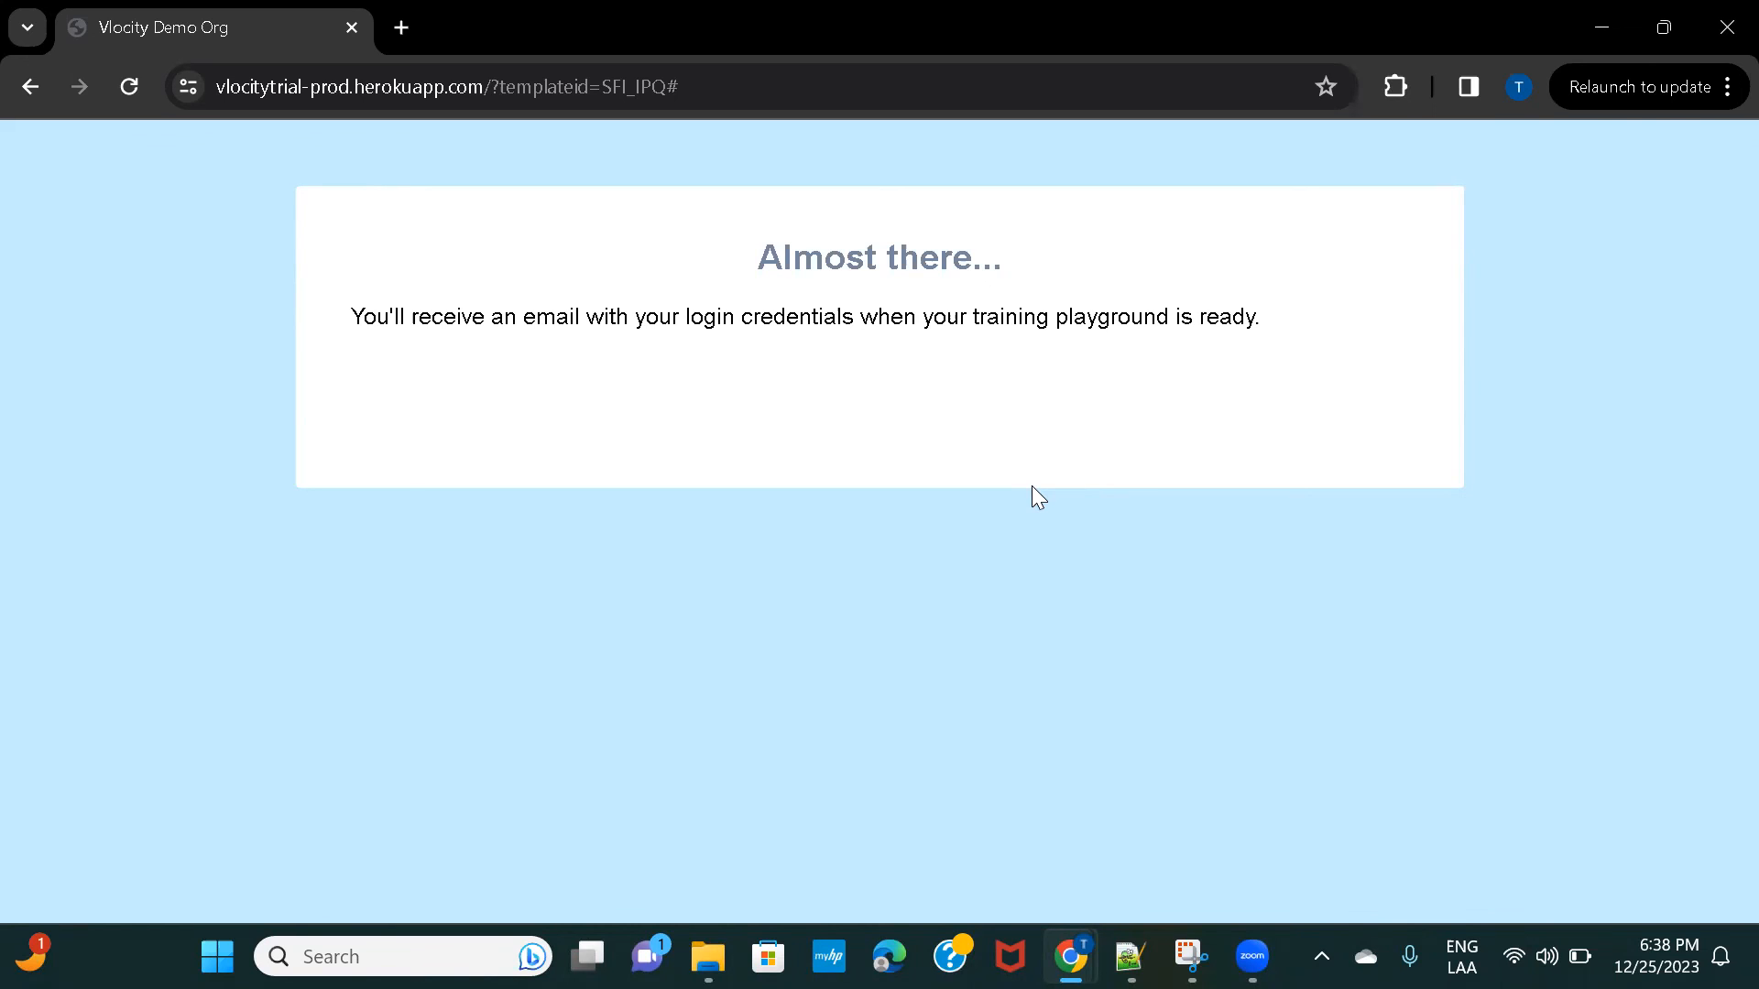
mouse_move(1447, 137)
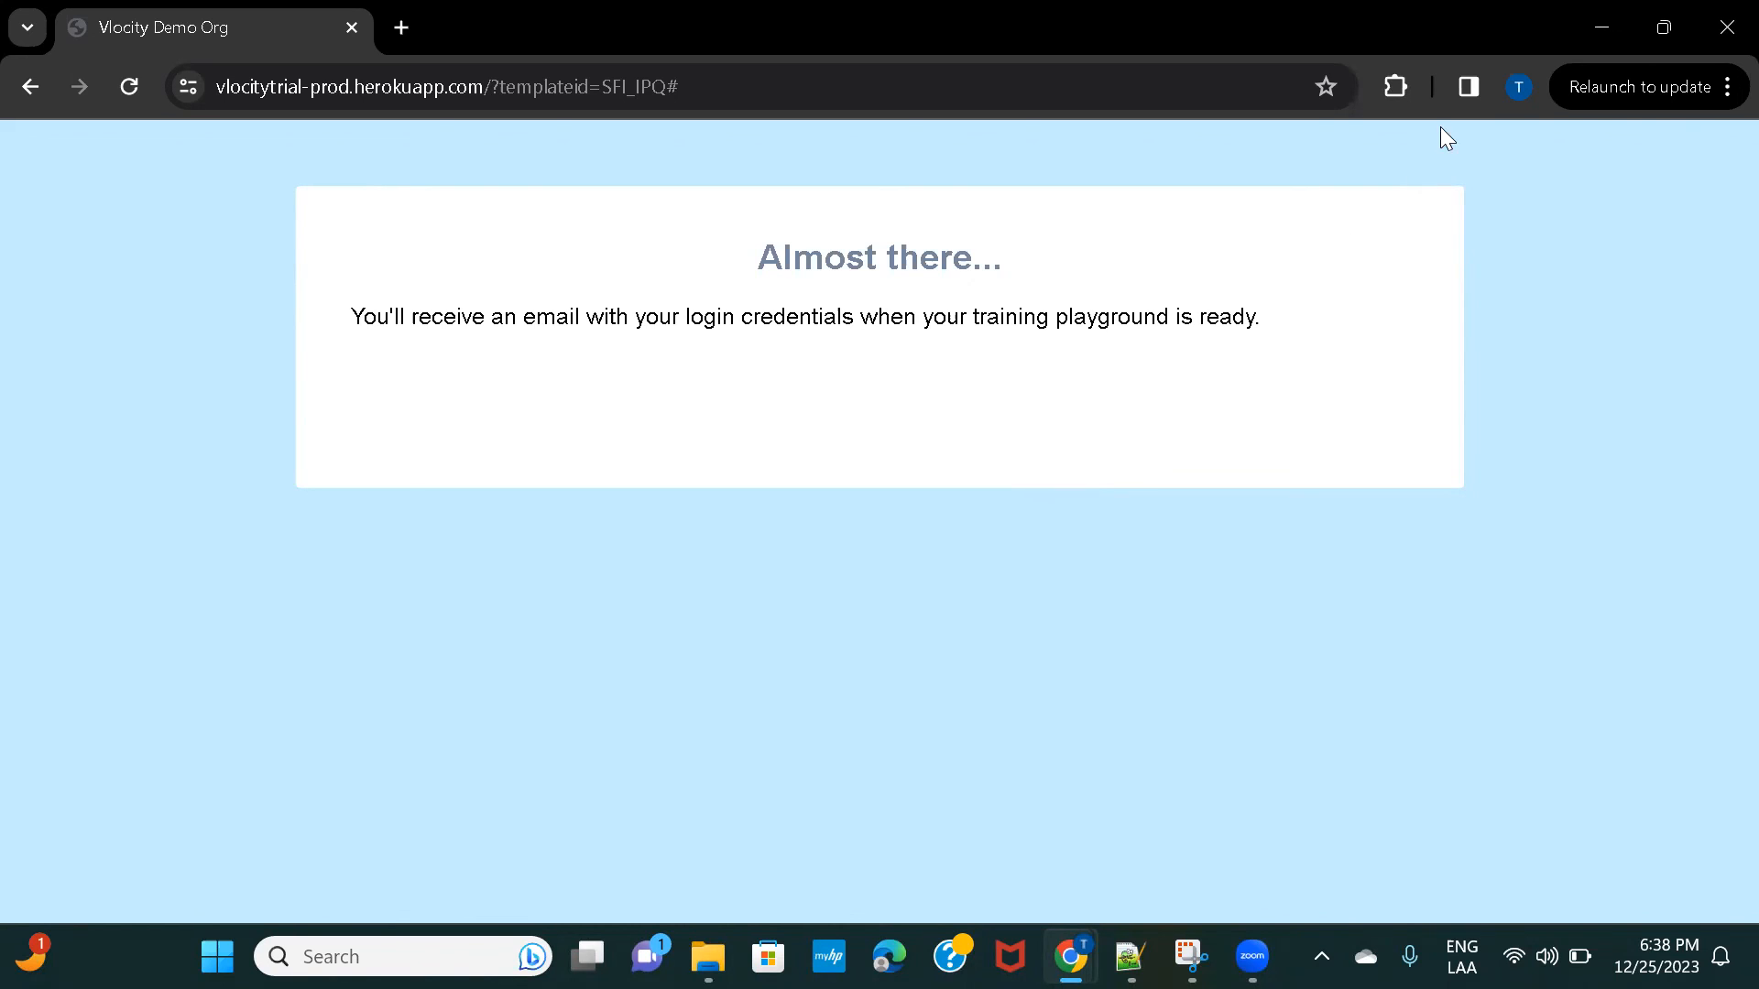